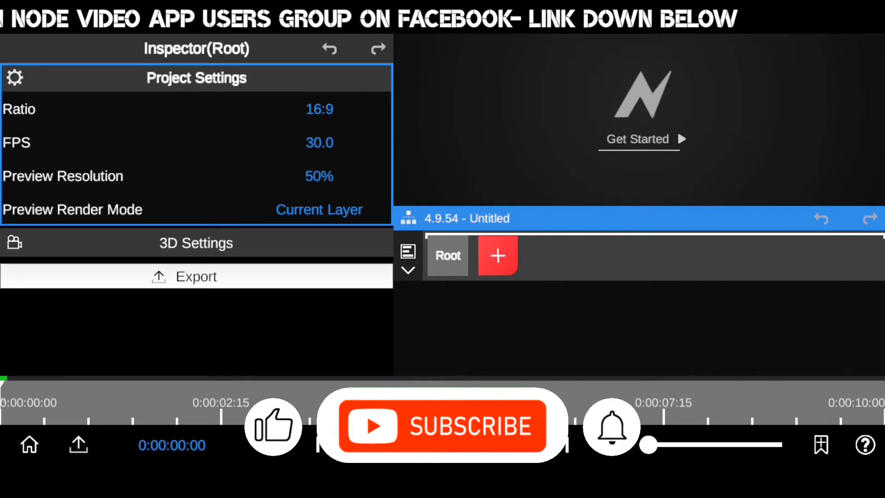
Bring up the New Layer list from the red + next to Root, leaving no layer added
{"action": "left_click", "coordinate": [441, 426]}
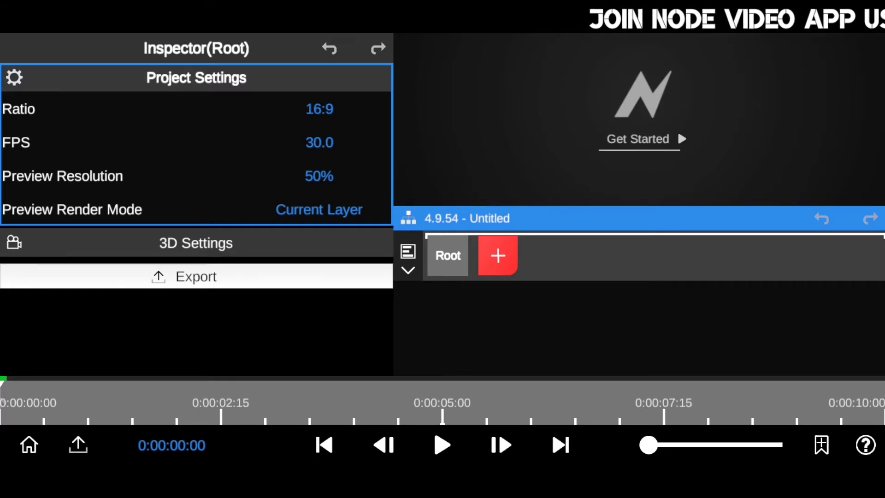
{"action": "left_click", "coordinate": [498, 256]}
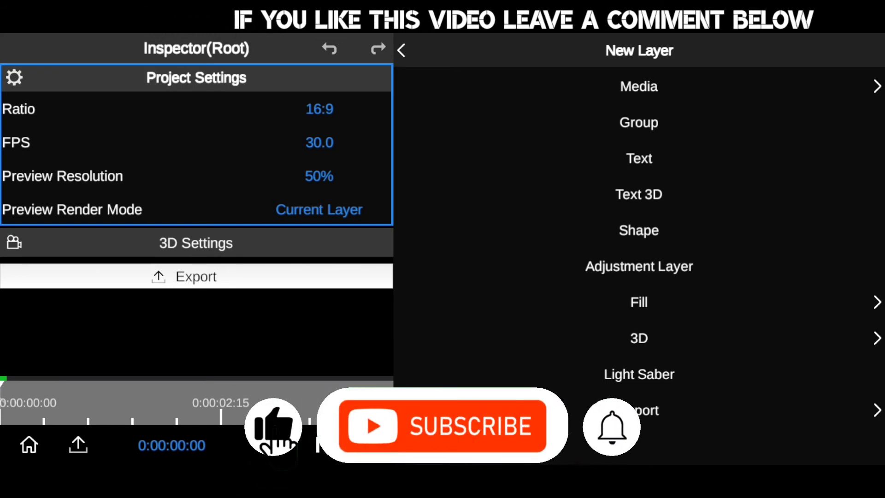
{"action": "left_click", "coordinate": [443, 426]}
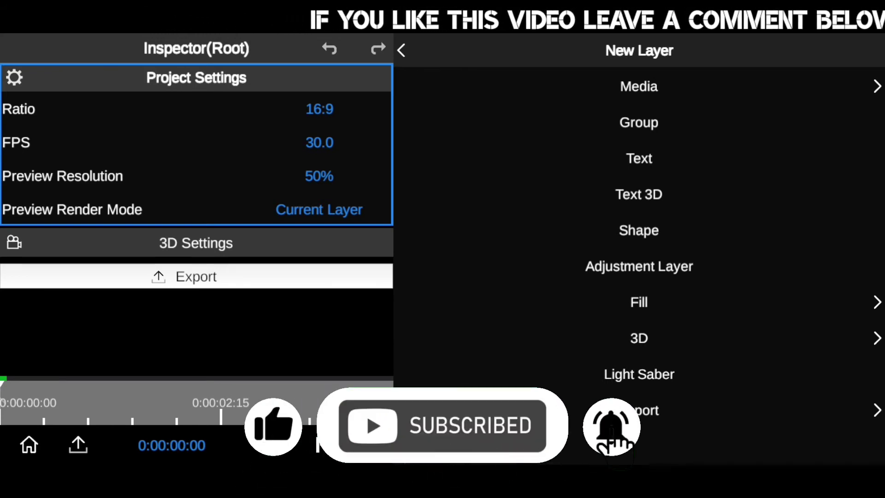